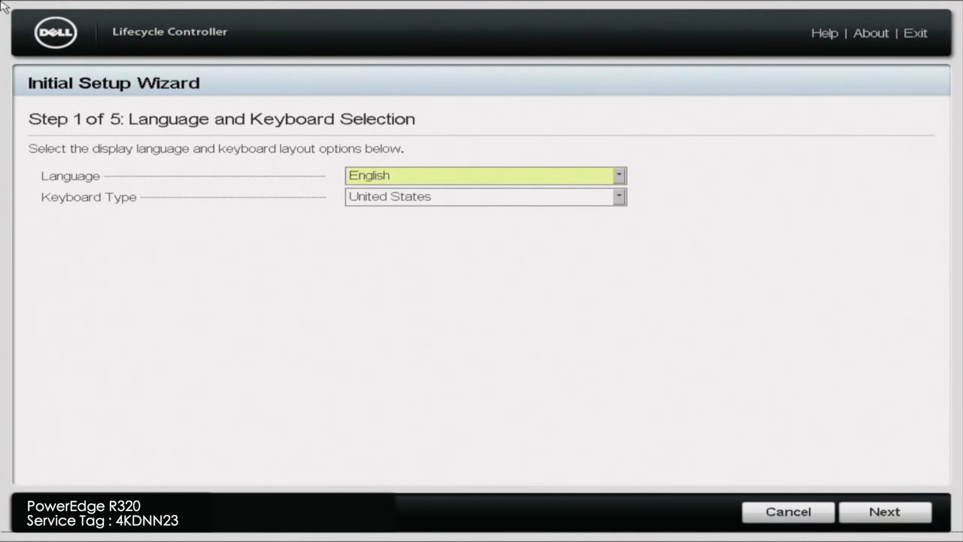
Skip the setup wizard with F10, start Hardware Diagnostics from Lifecycle Controller and confirm the lengthy-run warning.
key("F10")
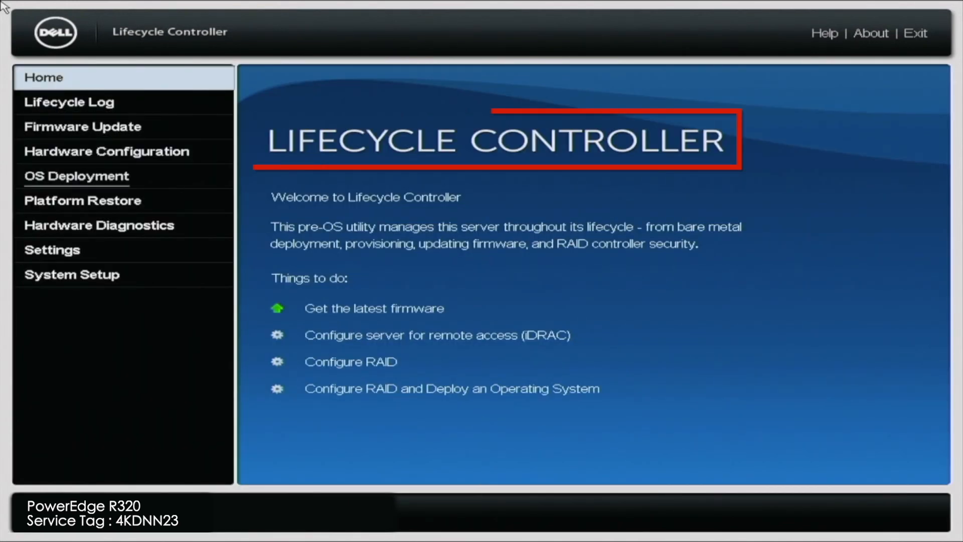
left_click(100, 224)
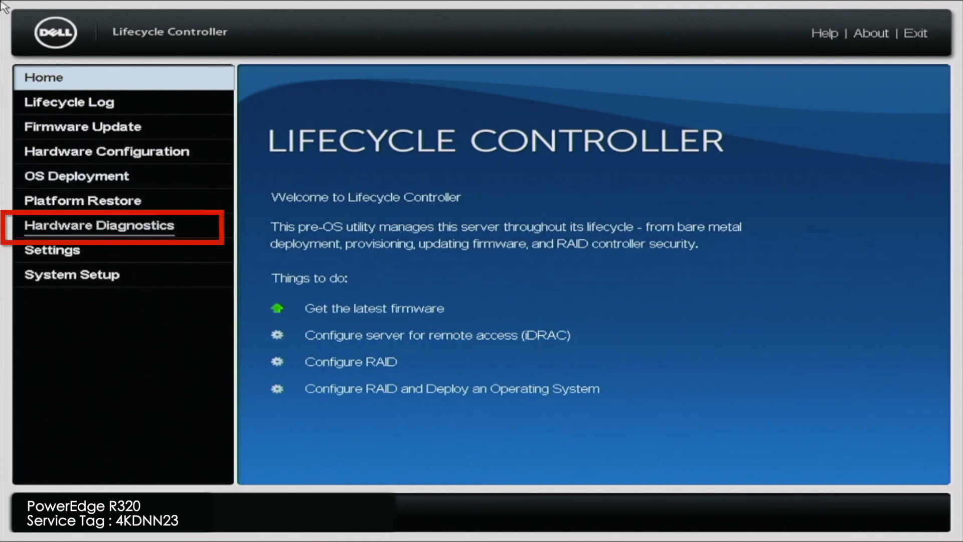
left_click(99, 224)
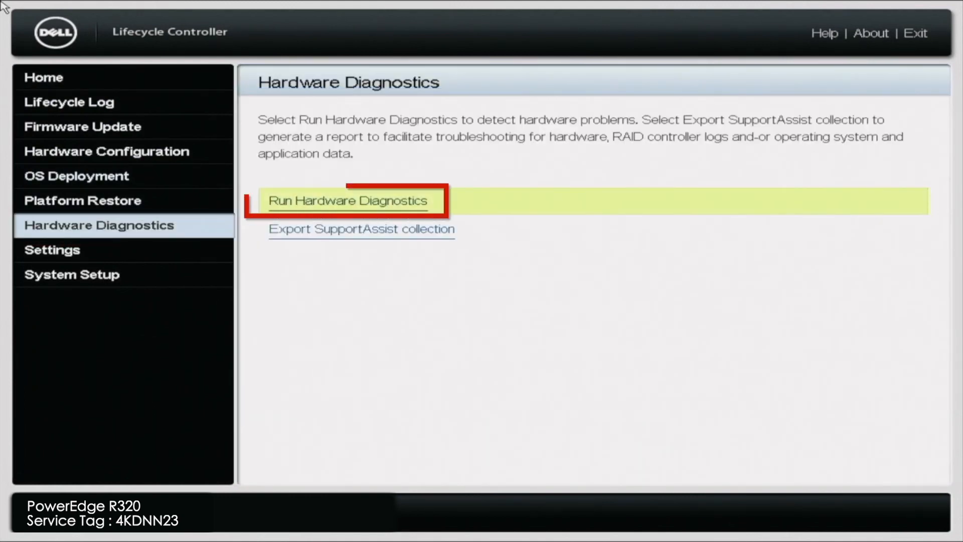
left_click(348, 201)
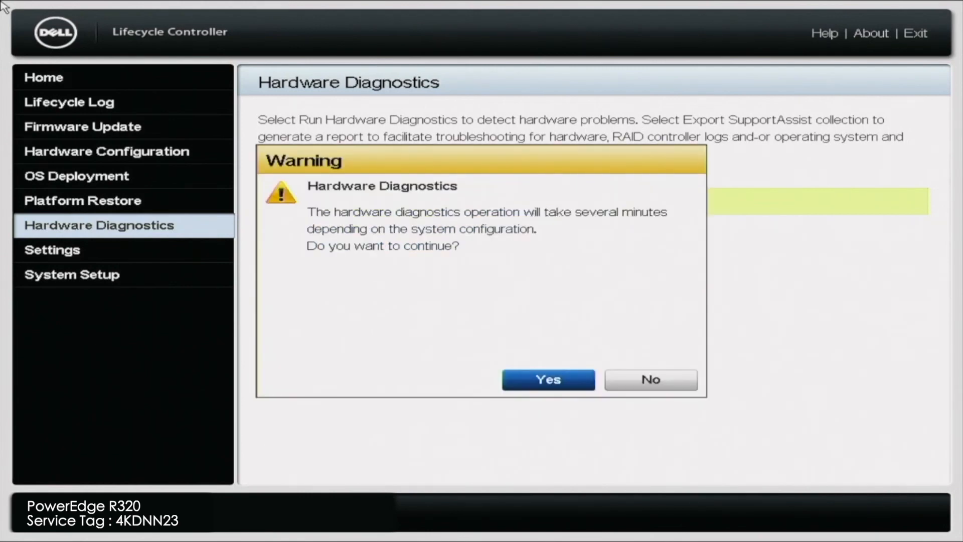
left_click(547, 380)
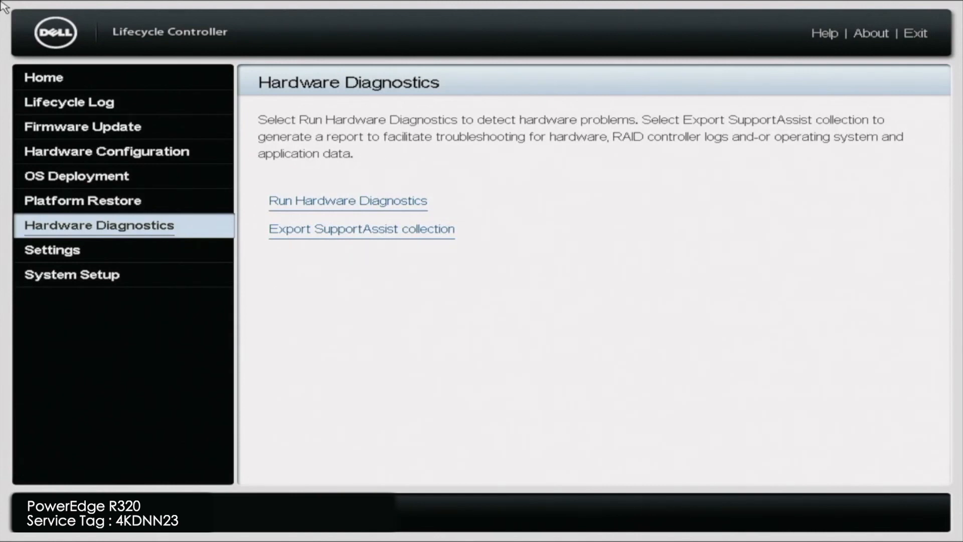
Let the ePSA tests run to 95% until the event-log alert with error 2000-0251 appears.
left_click(347, 200)
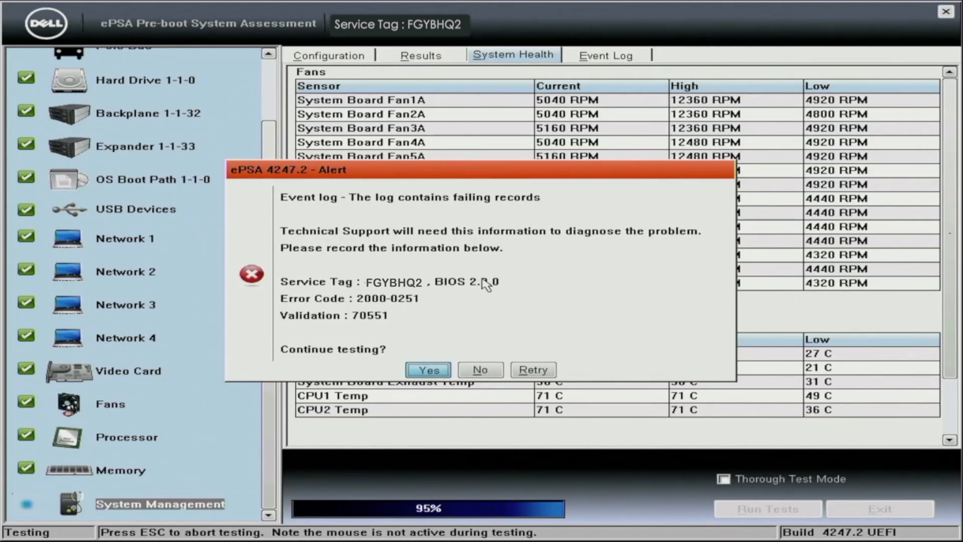
Continue testing past the event-log alert and review the Results log through the passing System Management test.
left_click(428, 369)
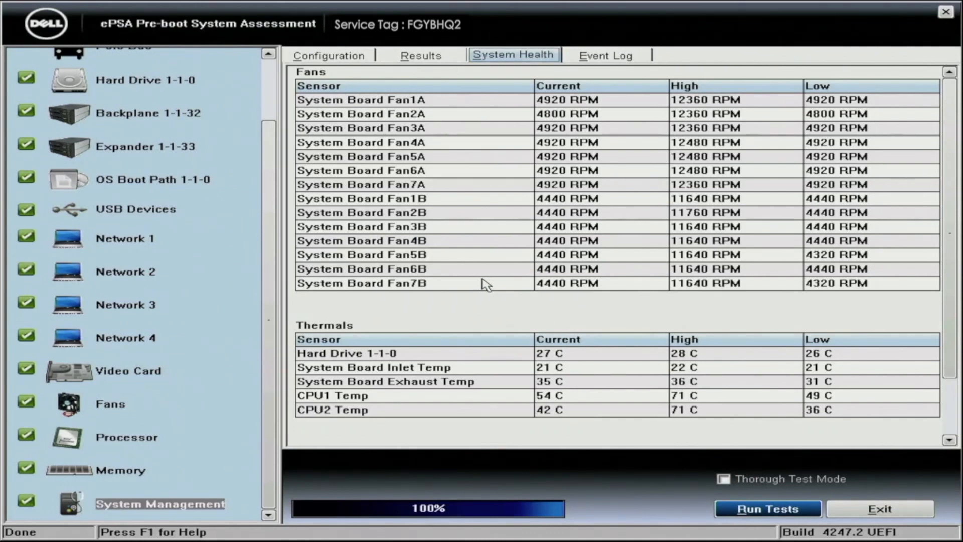
left_click(420, 55)
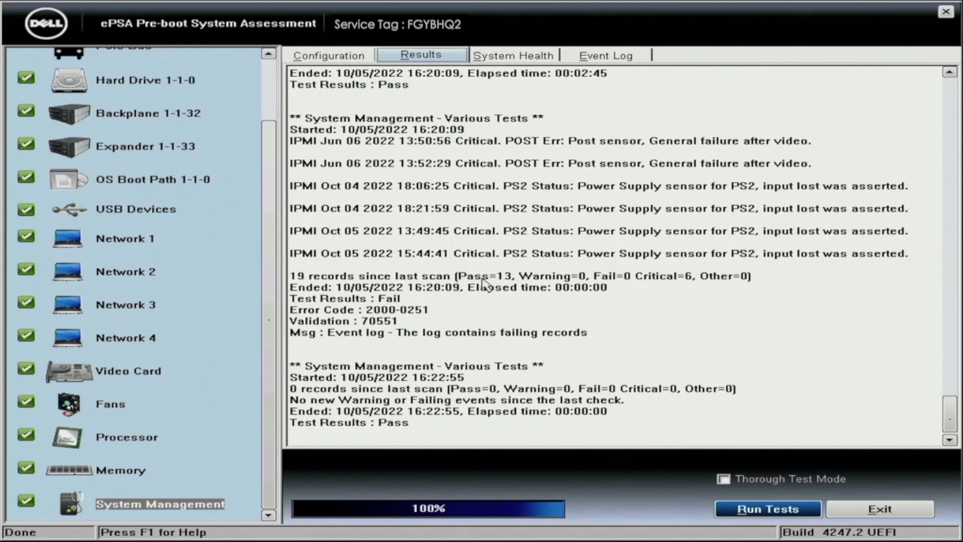
left_click(513, 55)
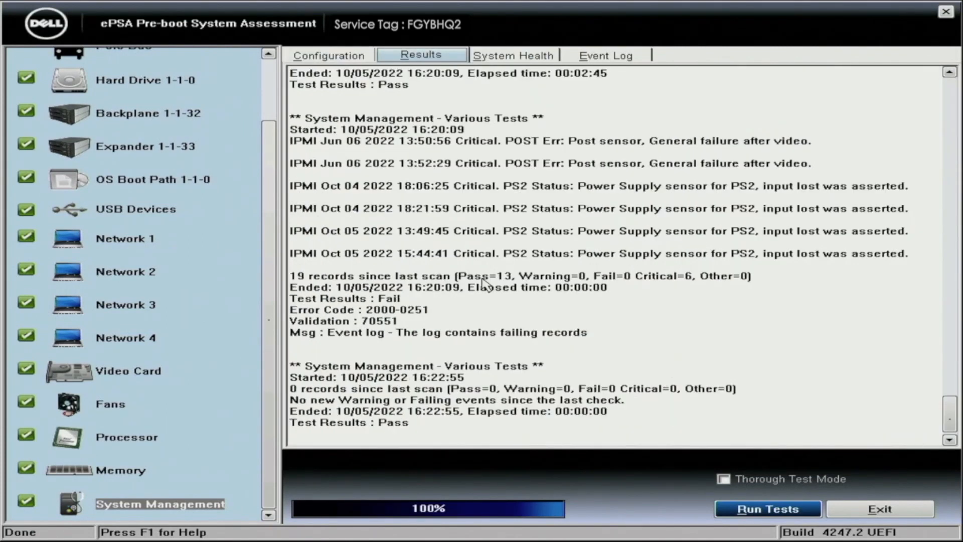
scroll("down", 3)
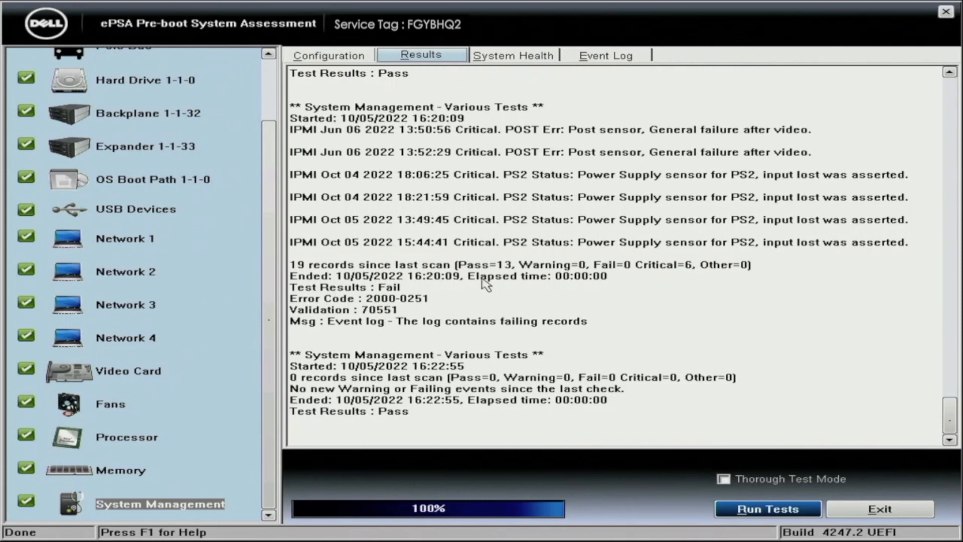
Review the Event Log, System Health fan/temperature readings and Configuration list, ending back on Results.
left_click(604, 55)
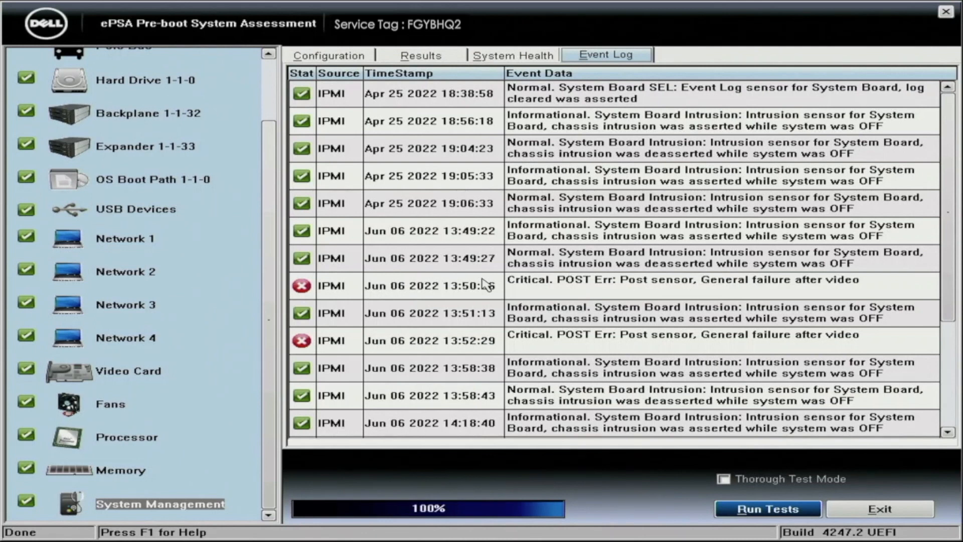
left_click(514, 56)
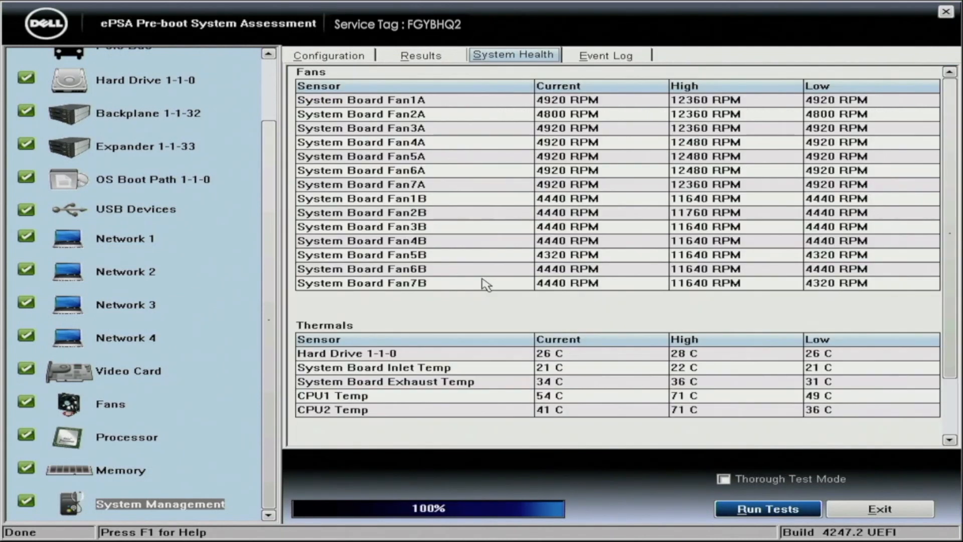
left_click(329, 56)
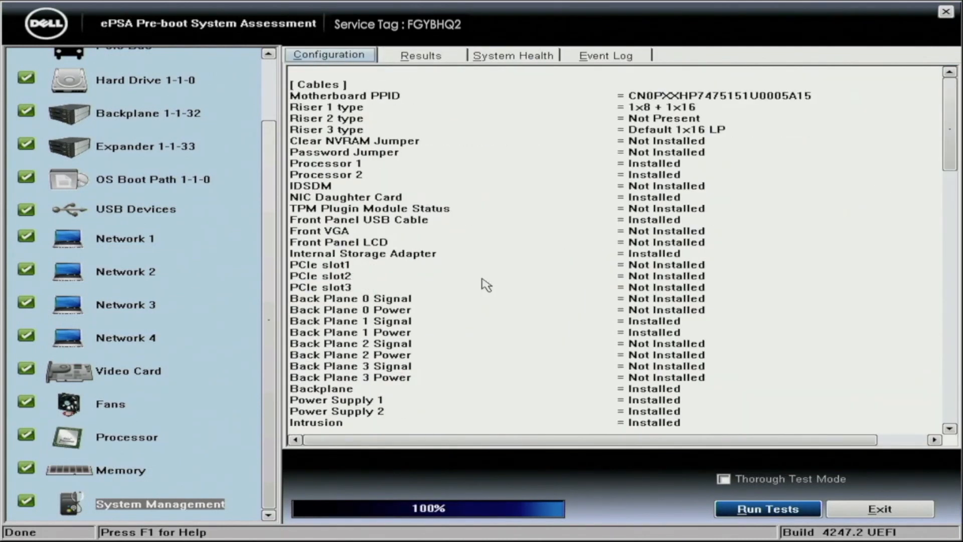
left_click(420, 54)
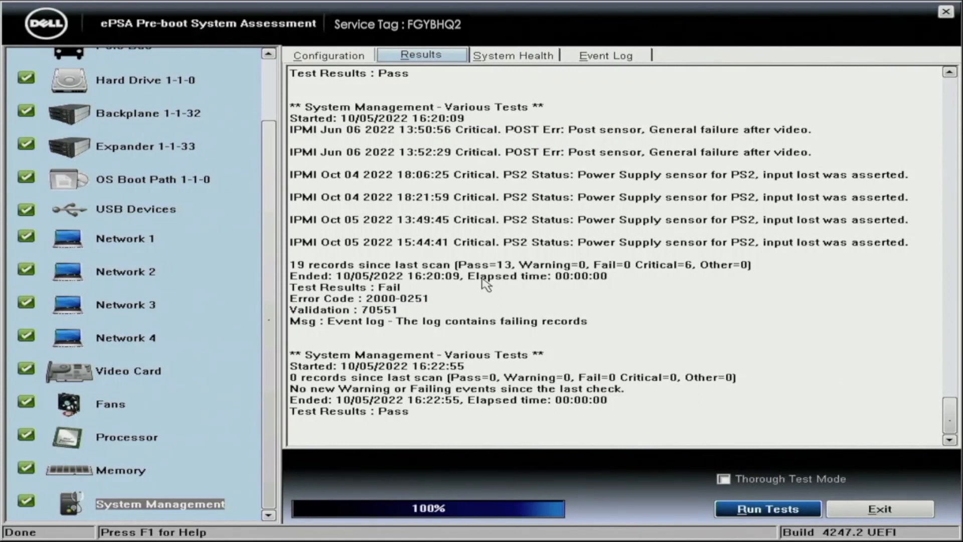
mouse_move(945, 412)
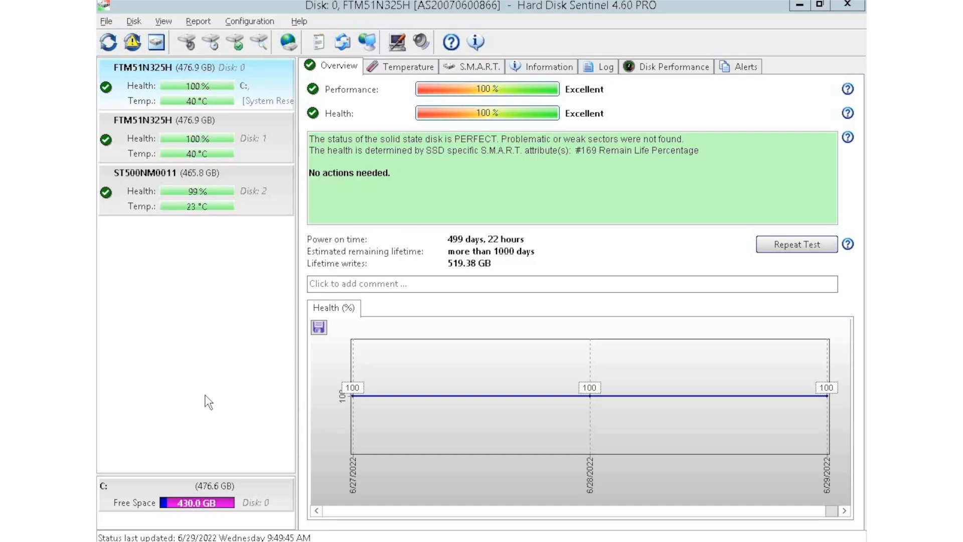
mouse_move(286, 205)
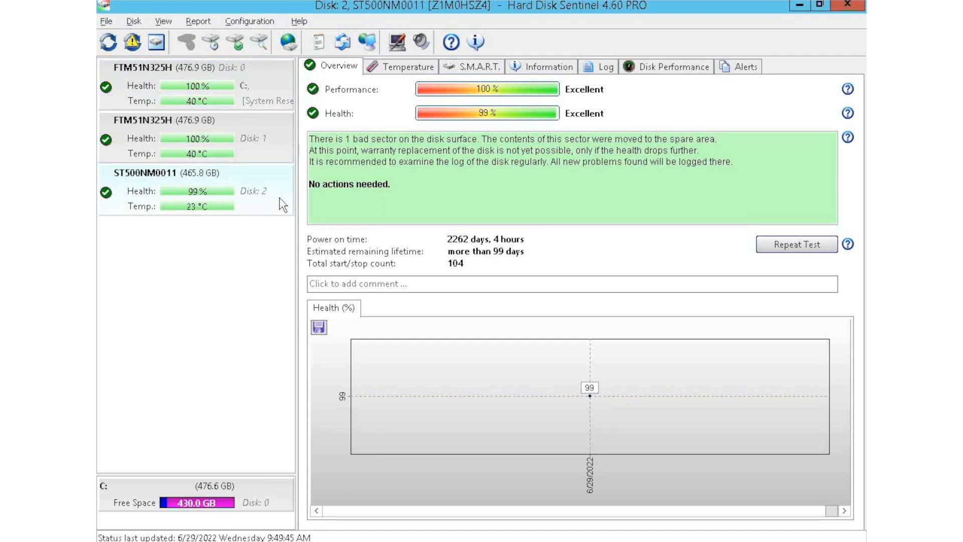
mouse_move(281, 189)
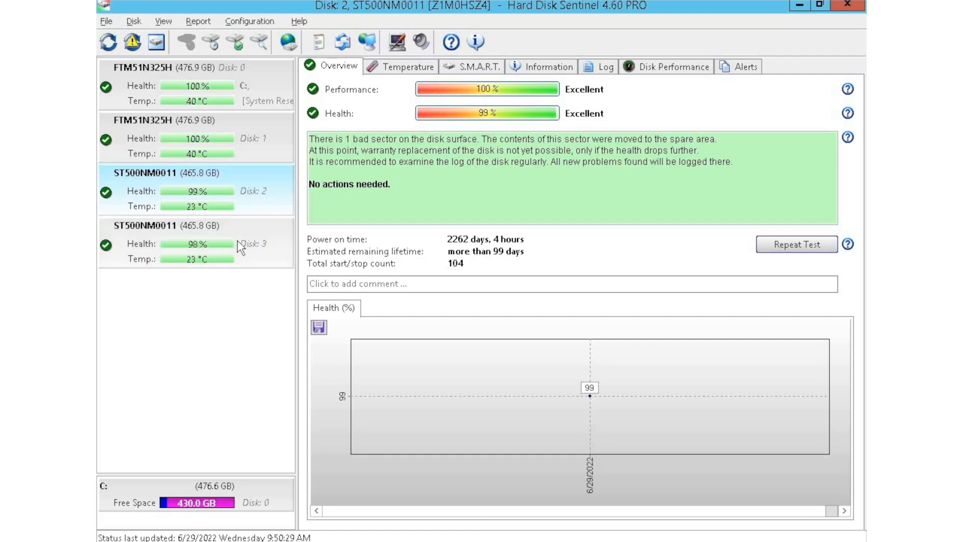
mouse_move(274, 271)
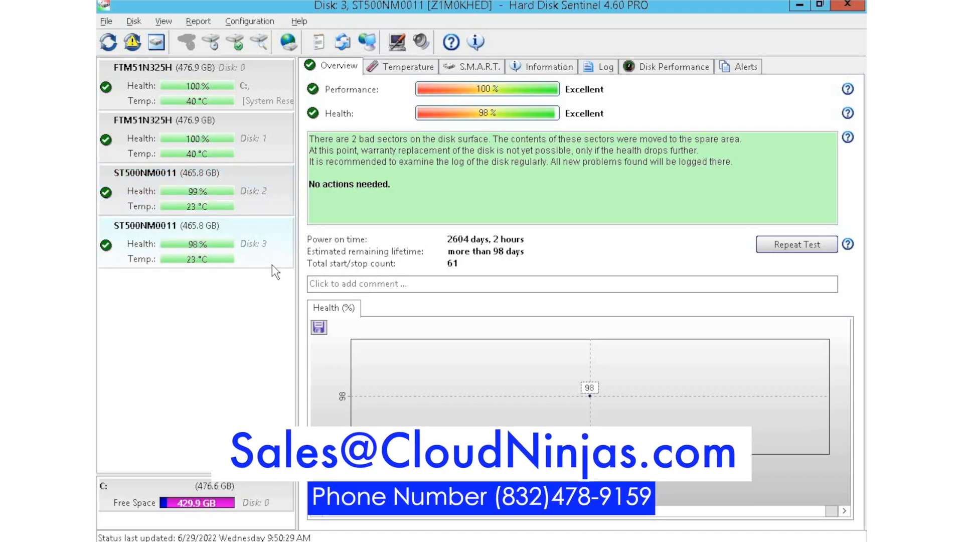
mouse_move(283, 209)
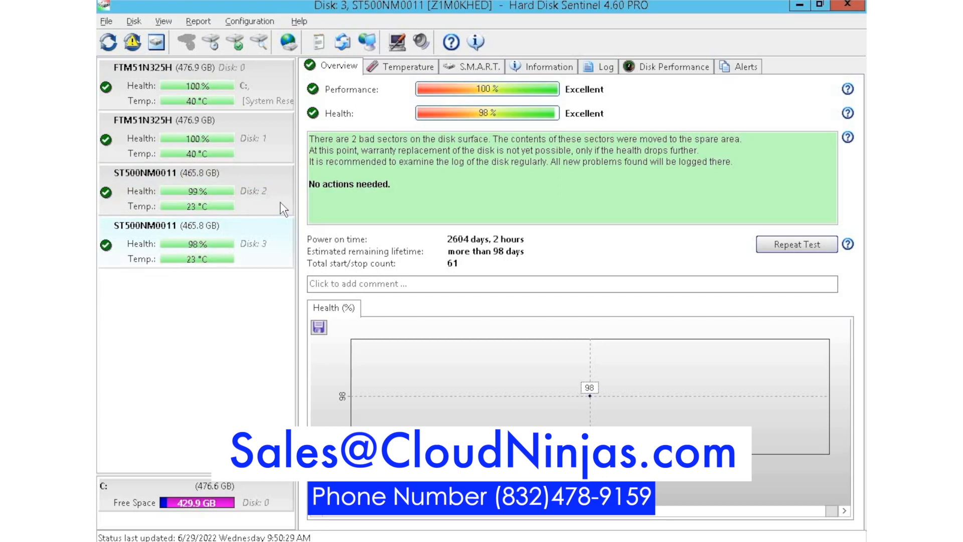